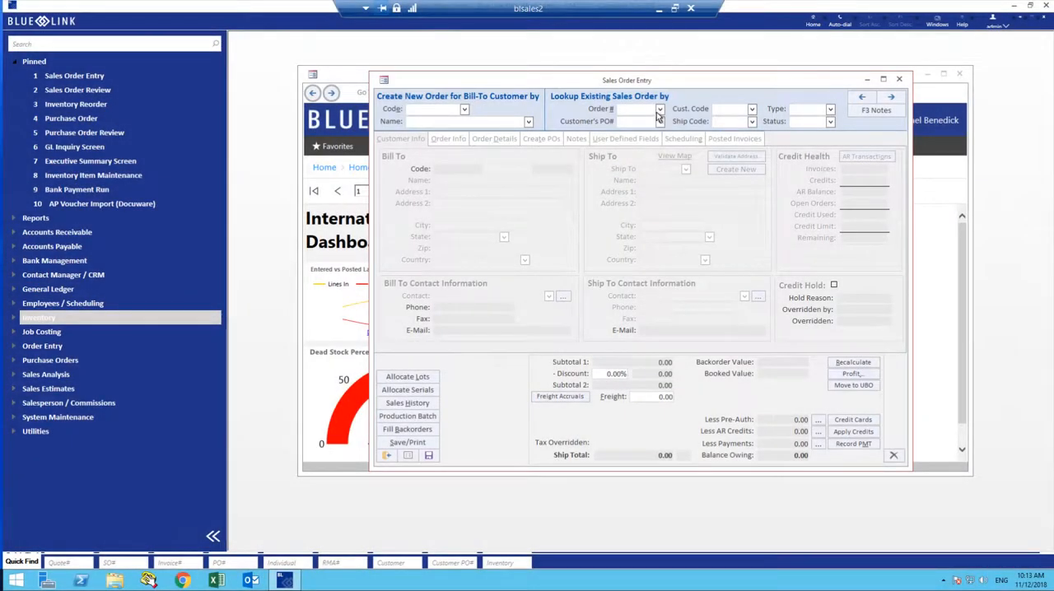
- Load order 31179 for Atlanta Bread Company, review Order Details and Order Info, and save
left_click(659, 109)
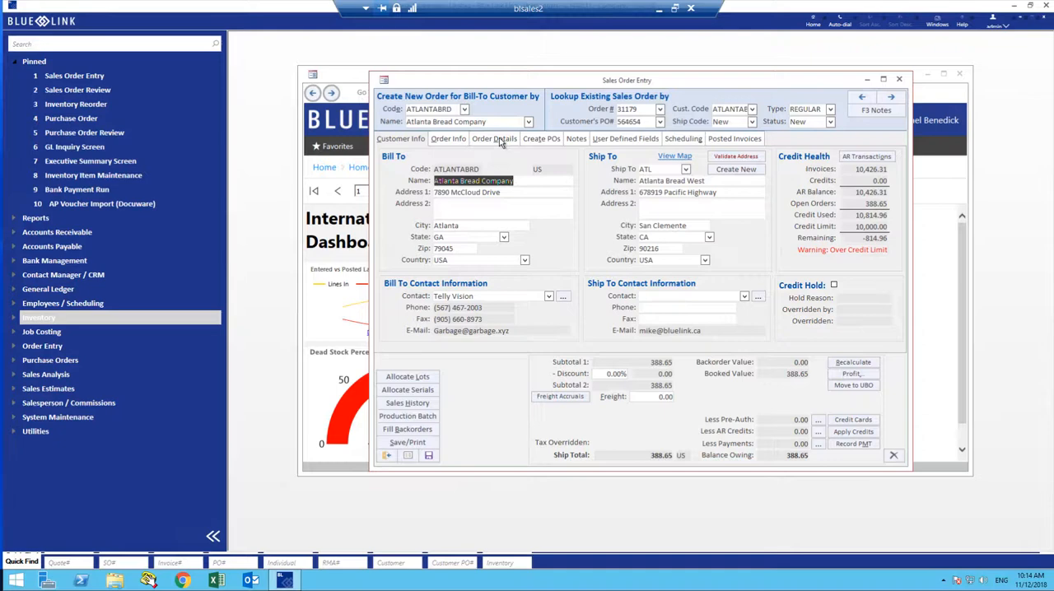
left_click(494, 139)
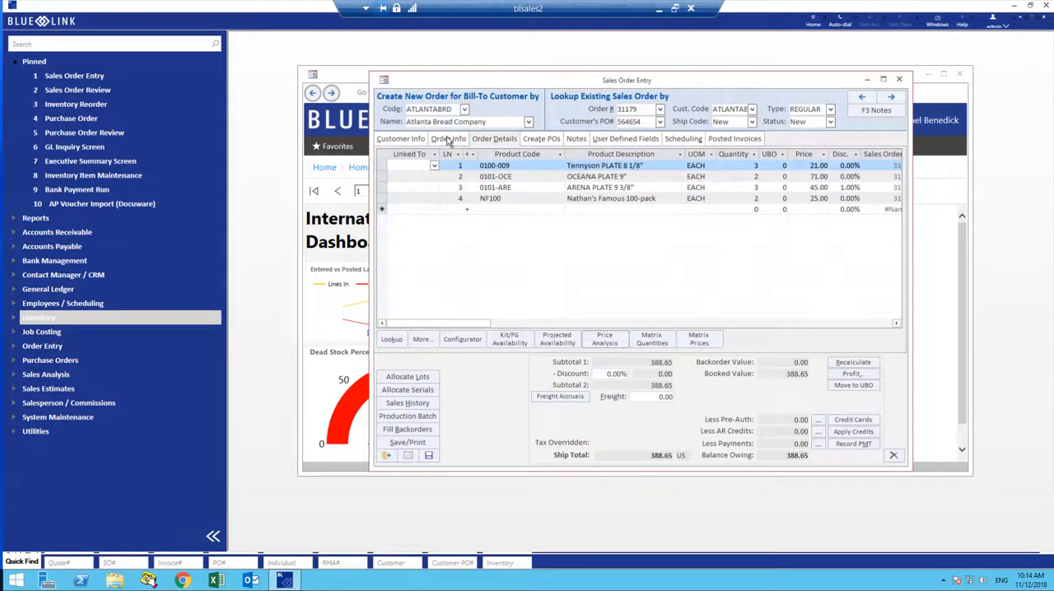
left_click(448, 139)
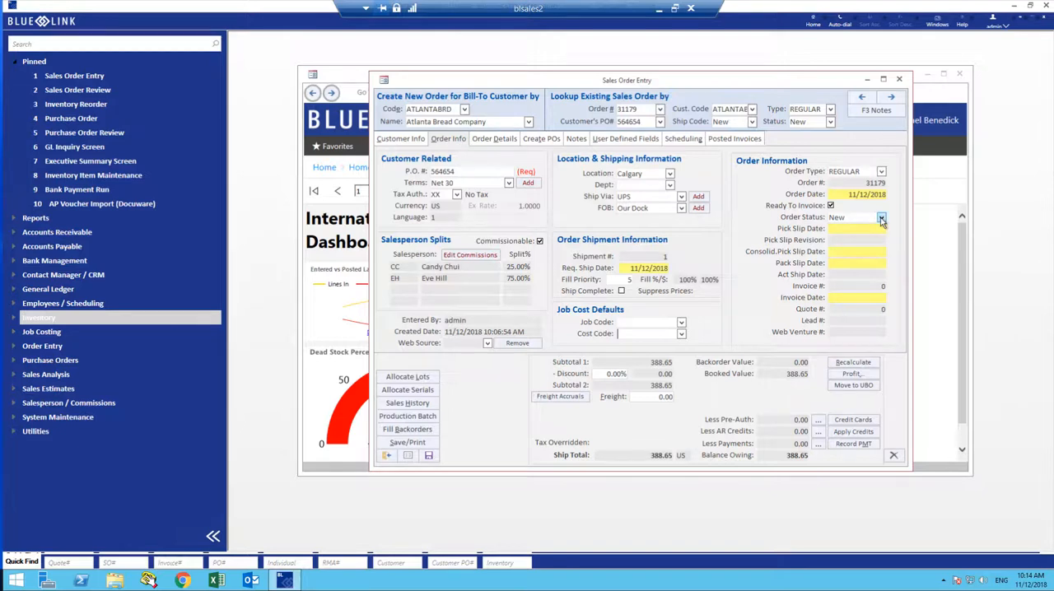
left_click(882, 216)
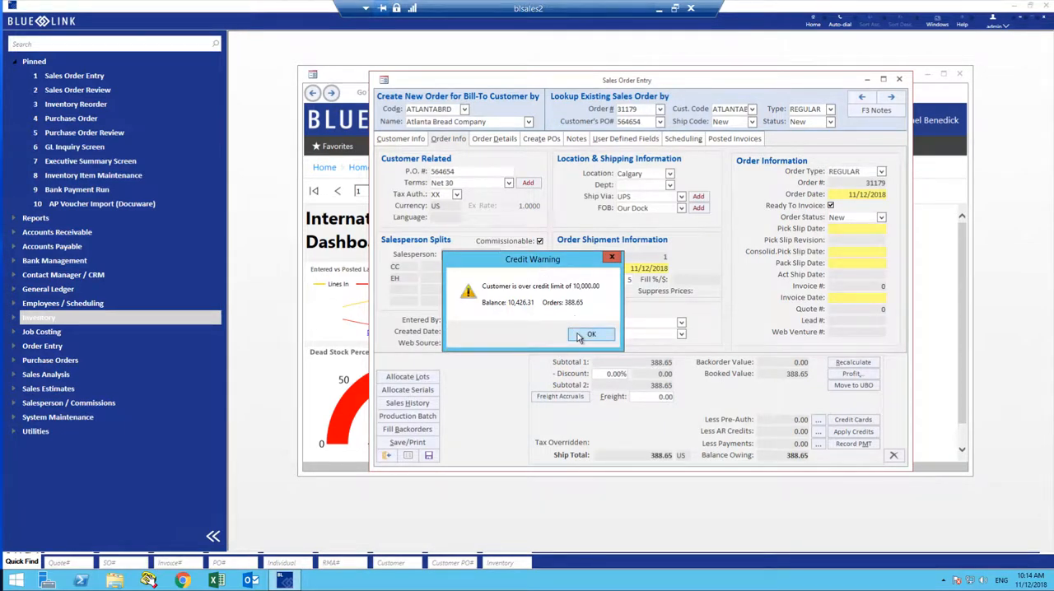
- Dismiss the over-limit credit warning, skip printing, and close order 31179's entry window
left_click(591, 333)
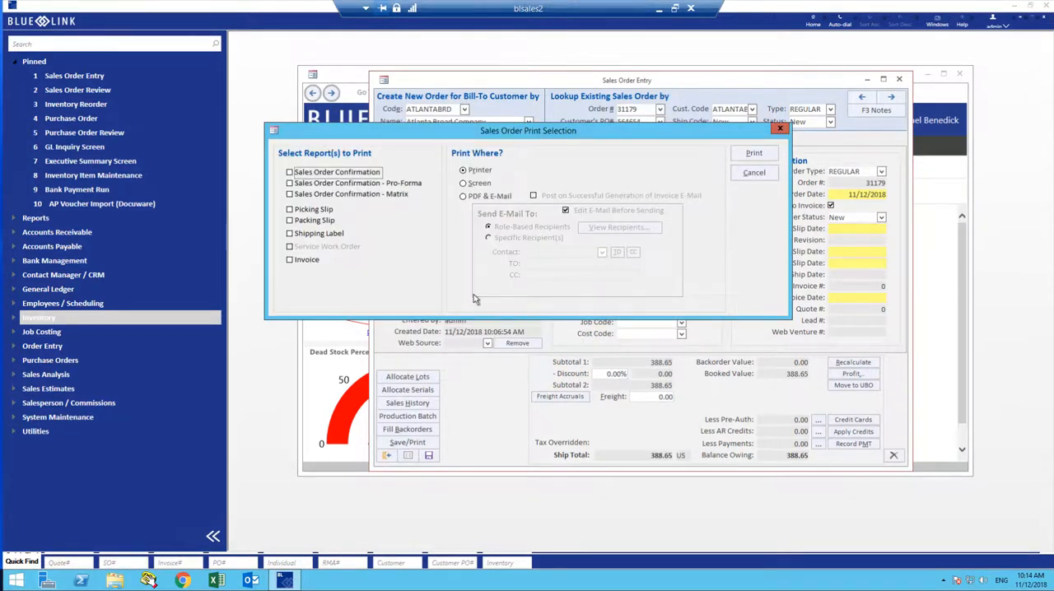
mouse_move(717, 209)
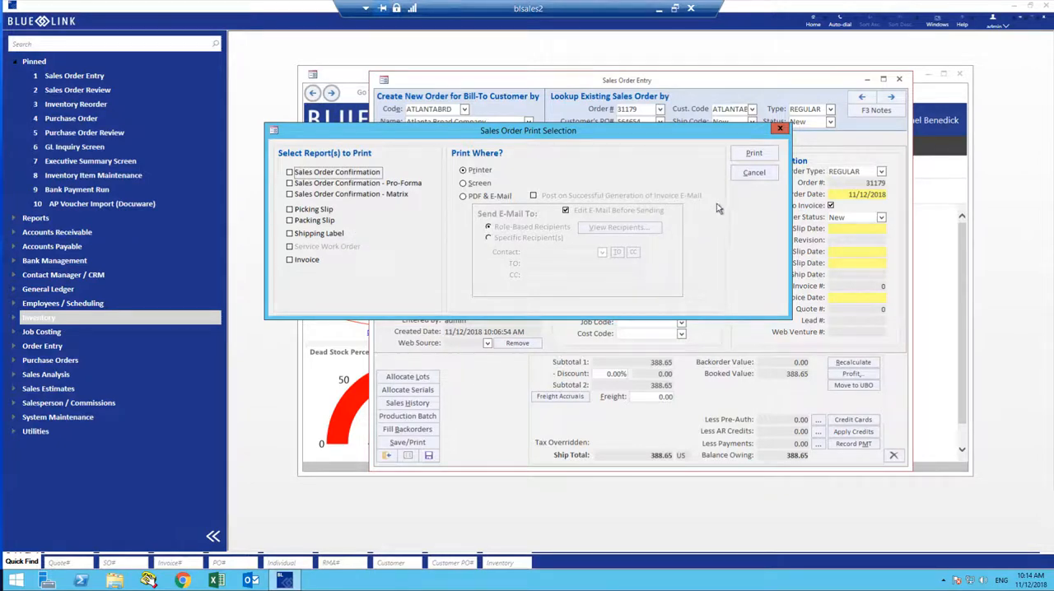
left_click(753, 173)
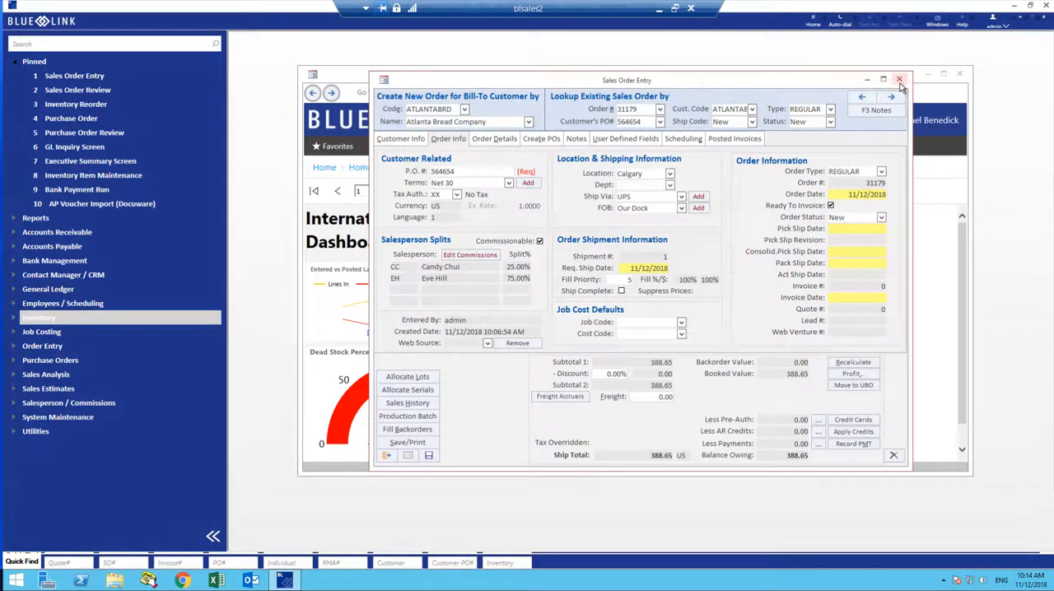
left_click(899, 80)
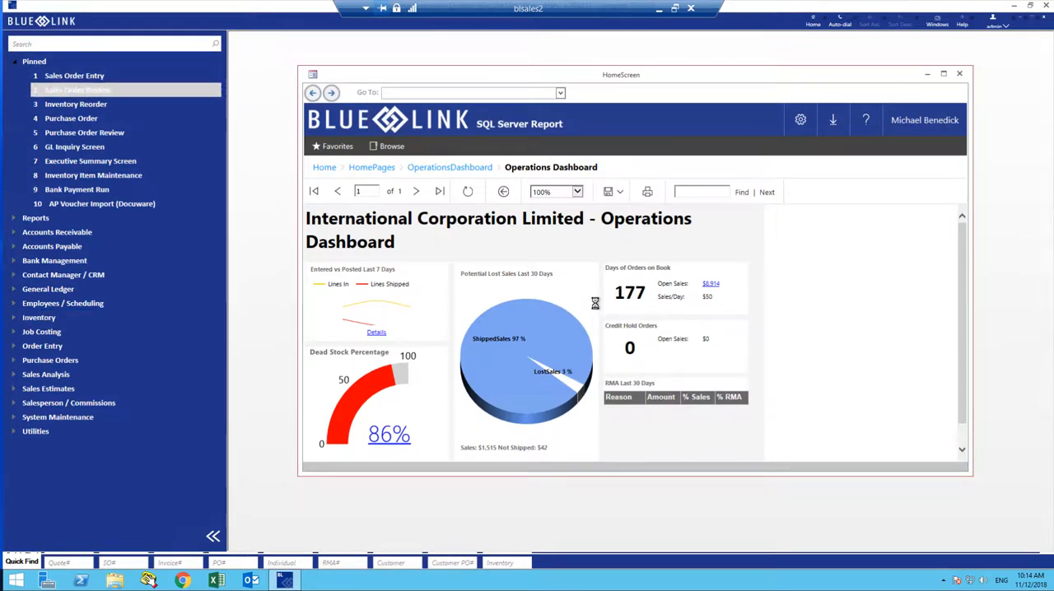
- In Sales Order Review, tick order 31179 and bring up Take Actions
left_click(77, 89)
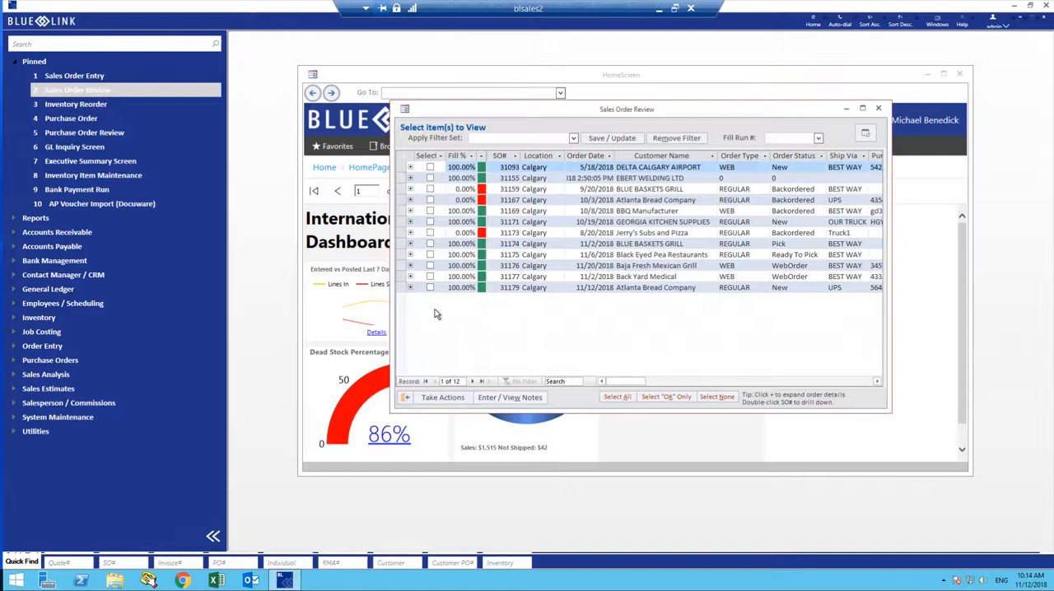
left_click(410, 288)
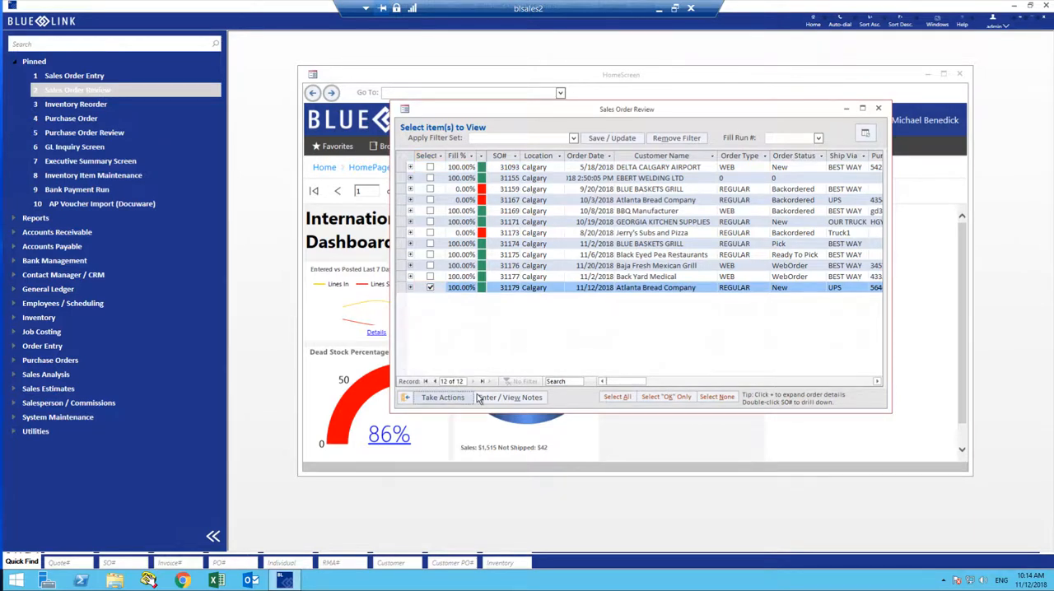
left_click(442, 397)
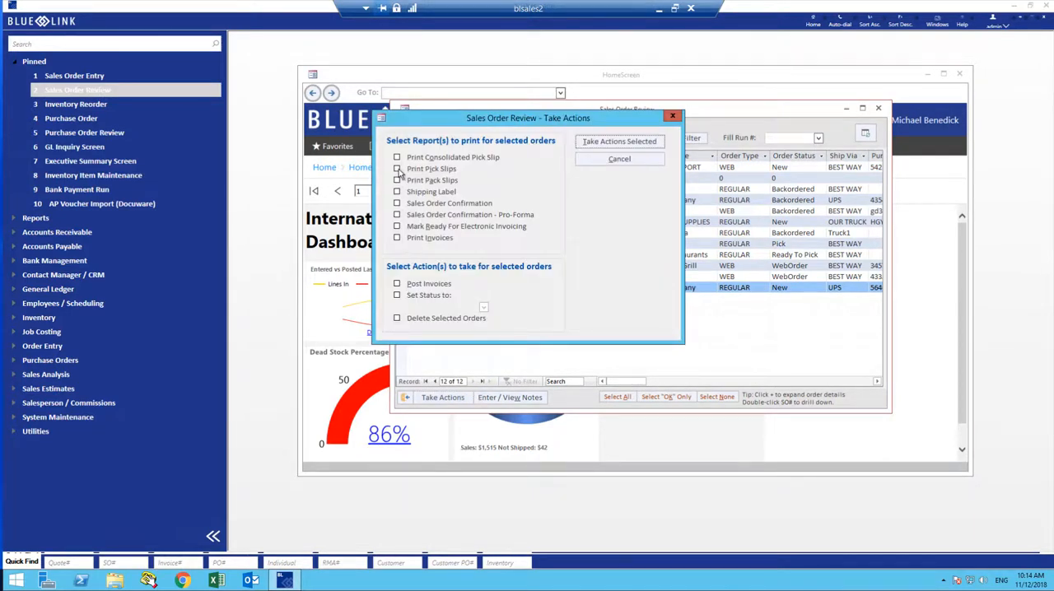
- Run Print Pick Slips with status Pick on order 31179, producing its picking slip
left_click(397, 168)
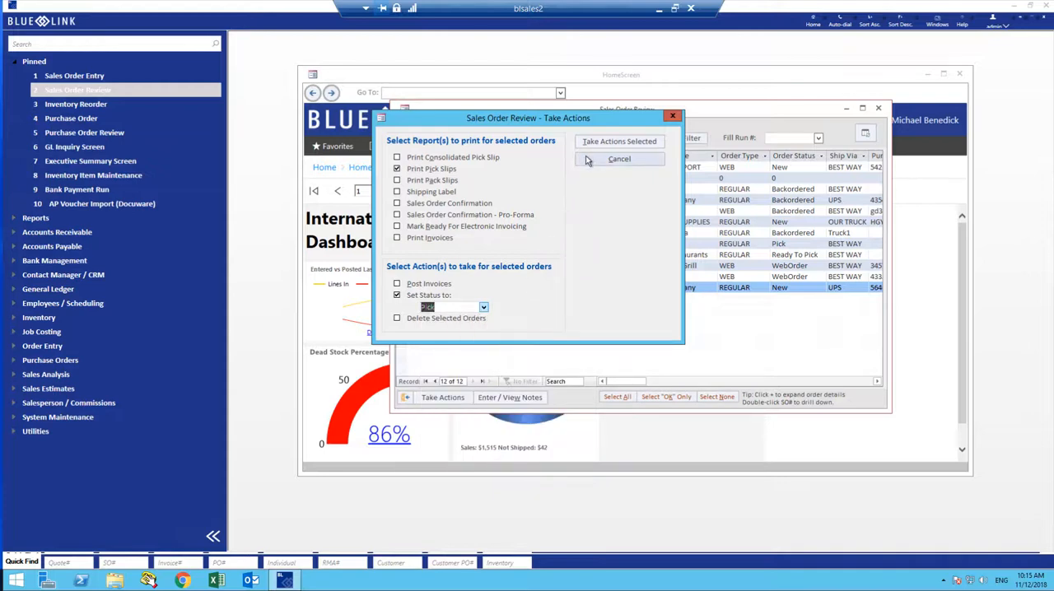
left_click(618, 159)
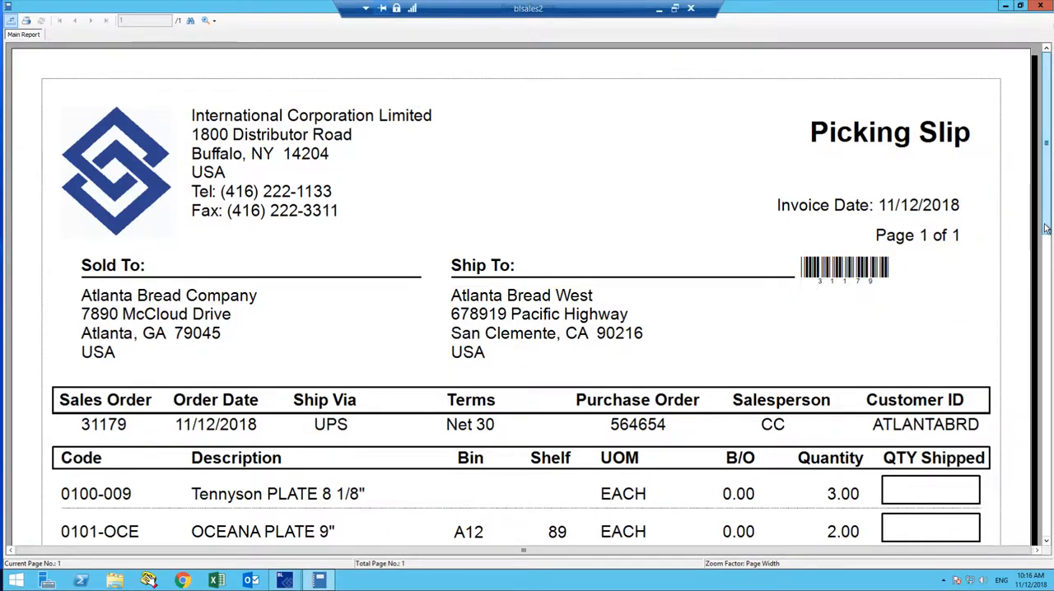
scroll("down", 3)
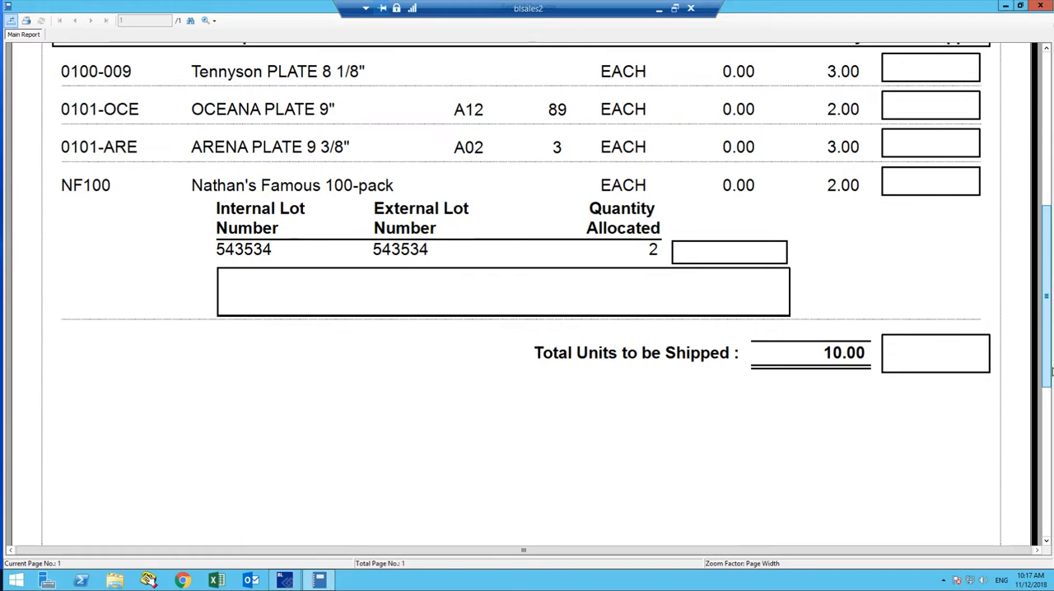
scroll("down", 3)
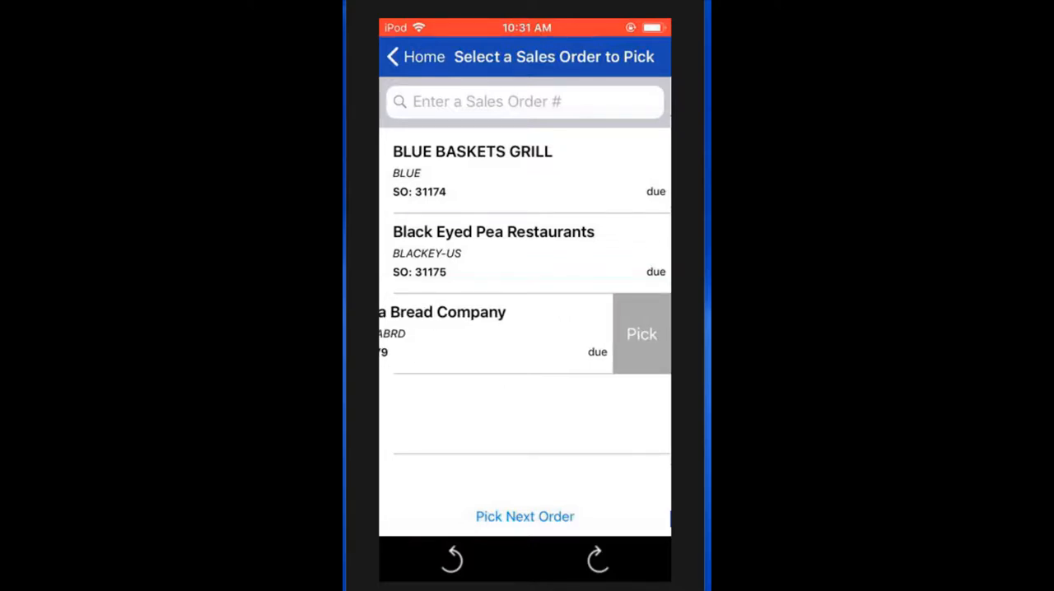
- Start picking the Atlanta Bread Company order 31179 on the mobile app
left_click(641, 333)
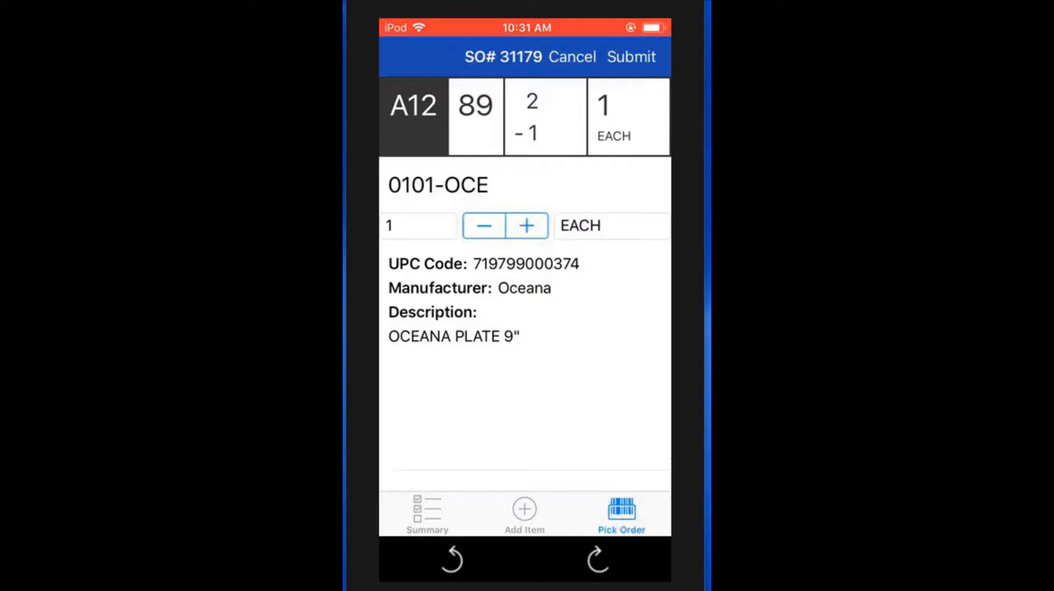
- Step through the remaining items back to the OCEANA plate, then view the pick summary
left_click(527, 225)
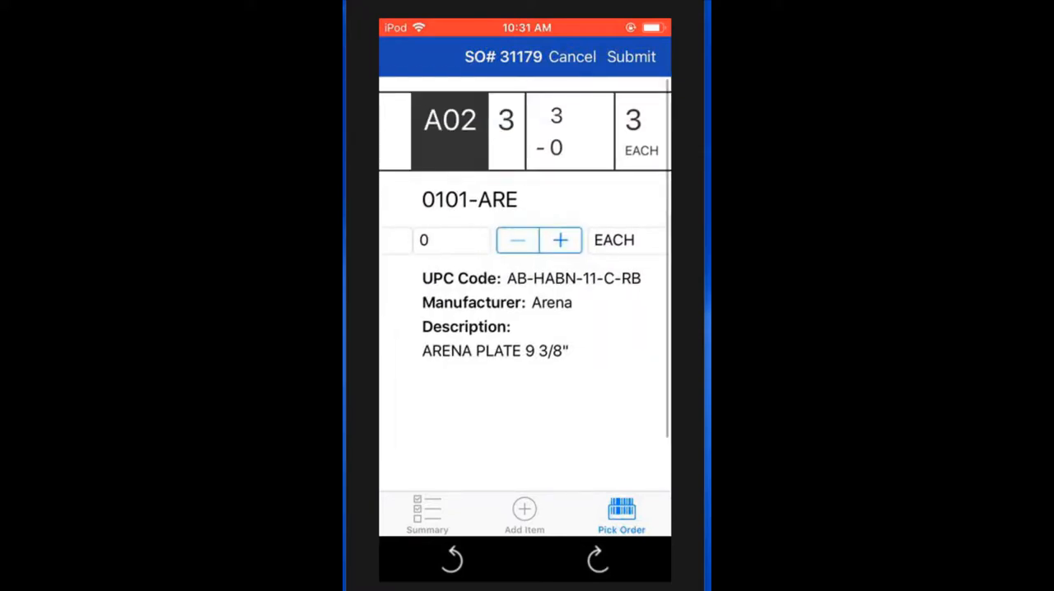
left_click(426, 514)
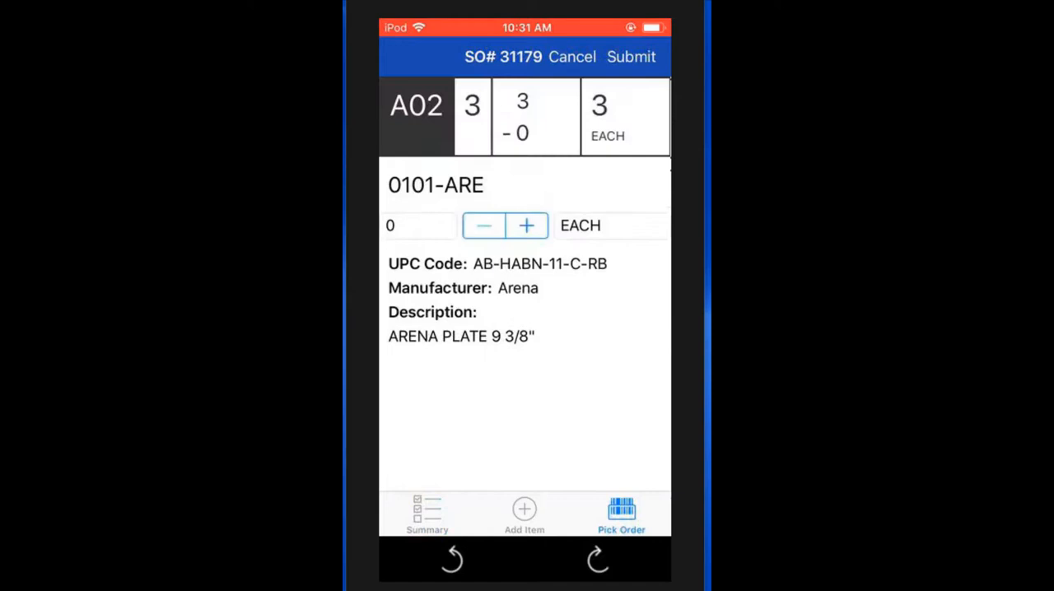
left_click(526, 225)
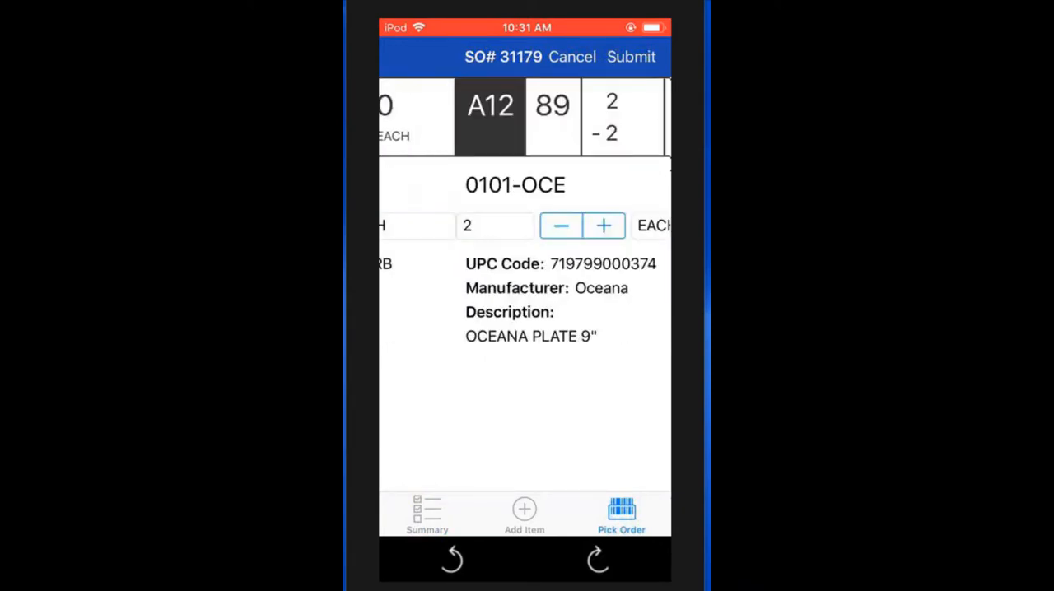
left_click(427, 515)
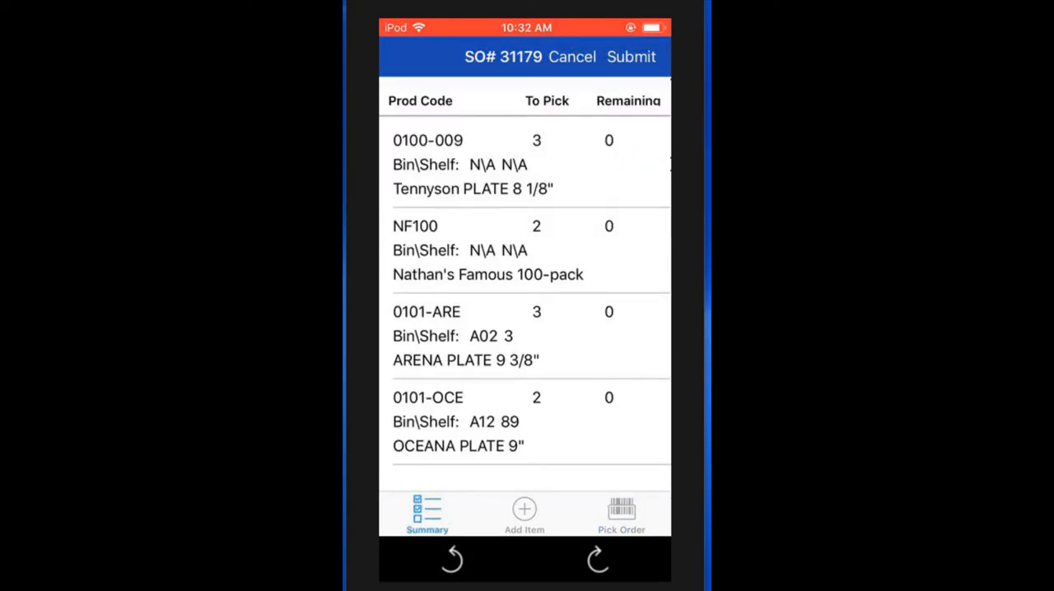
- Submit the pick for order 31179 and confirm with Yes
left_click(631, 57)
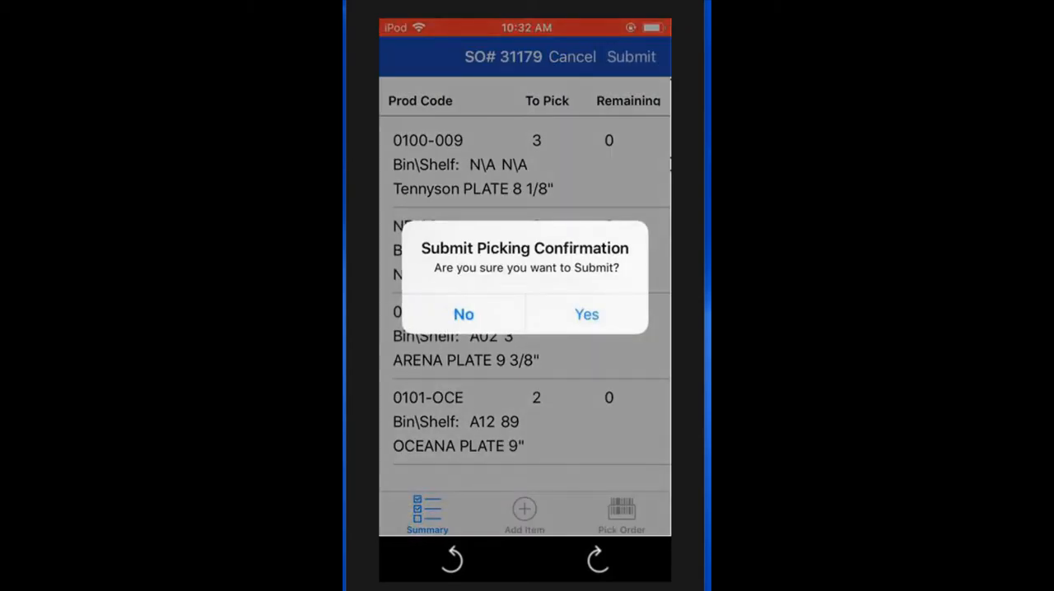
left_click(587, 315)
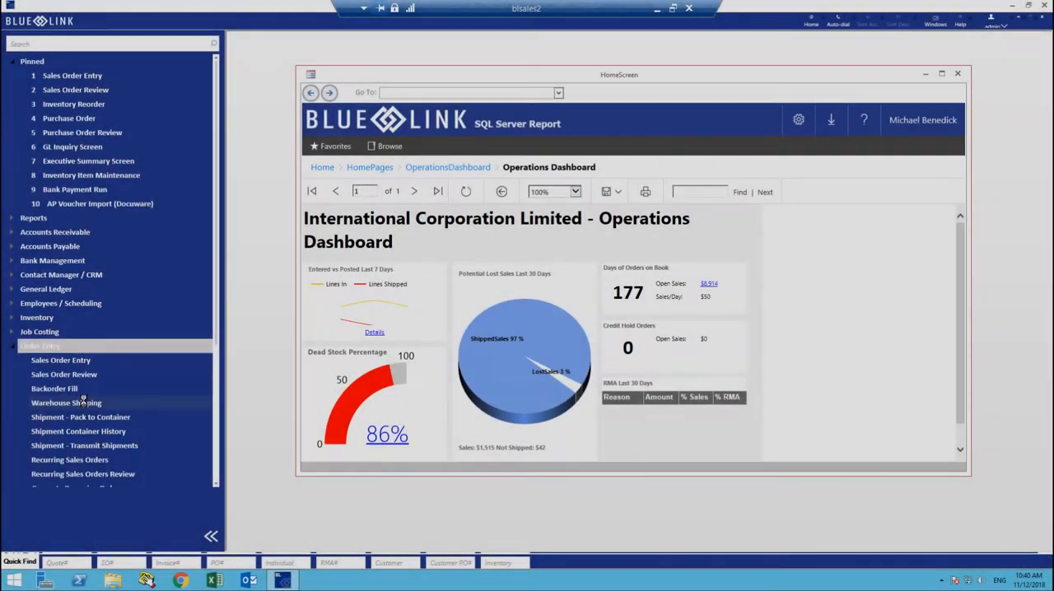
- Load order 31179 in Warehouse Shipping and view its line ship quantities
left_click(66, 403)
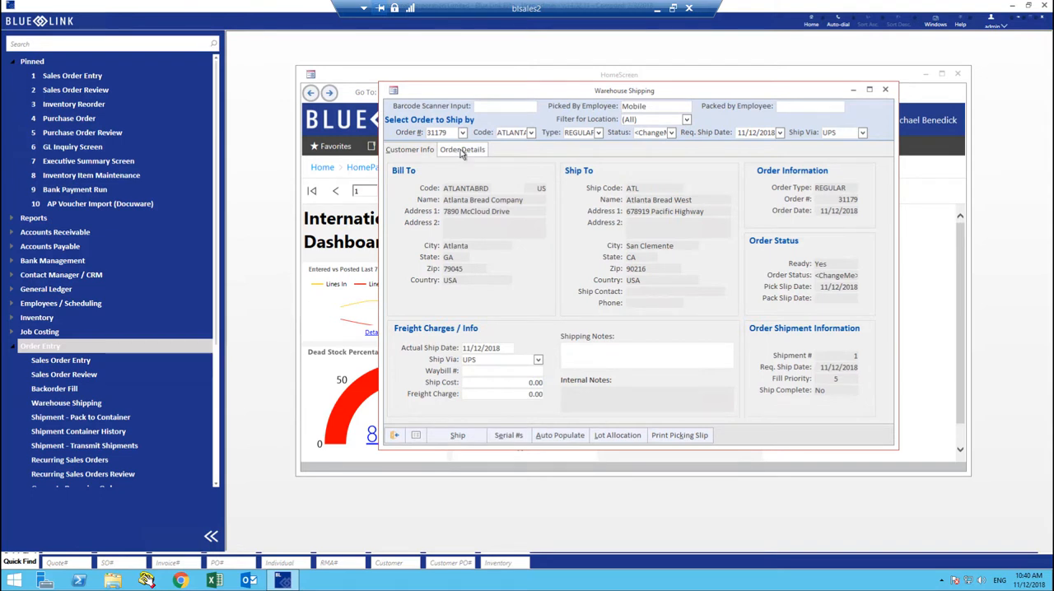
left_click(462, 149)
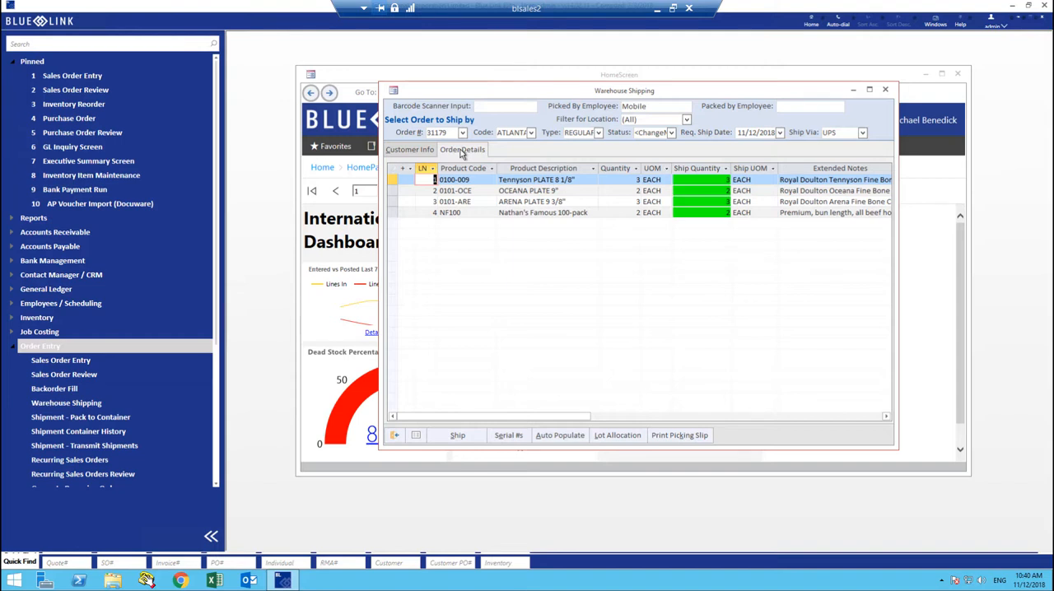
mouse_move(718, 153)
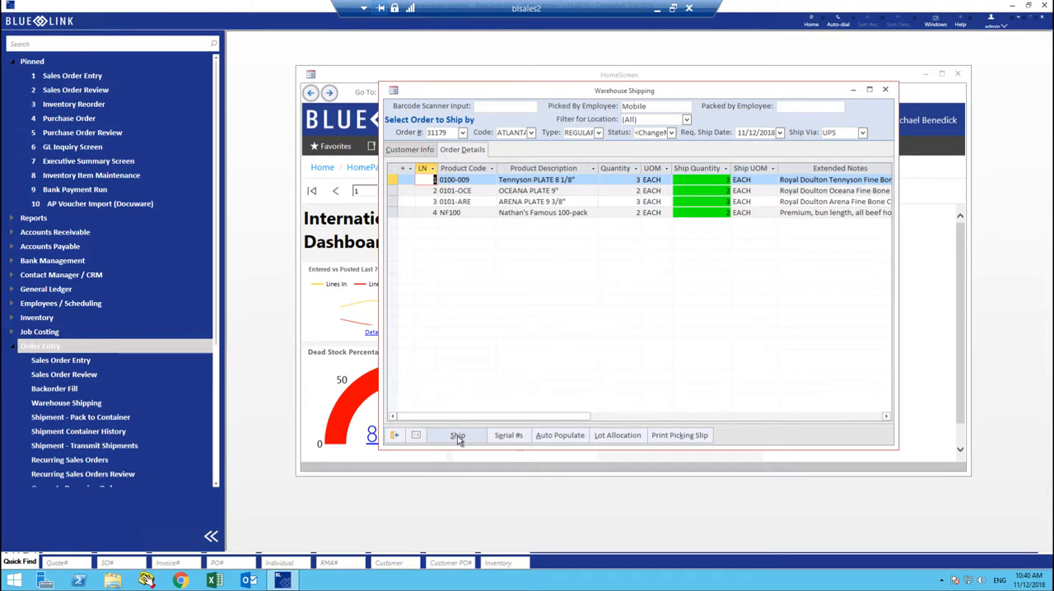
- Ship order 31179, acknowledge Shipment Complete, and confirm Shipped in Sales Order Review
left_click(457, 435)
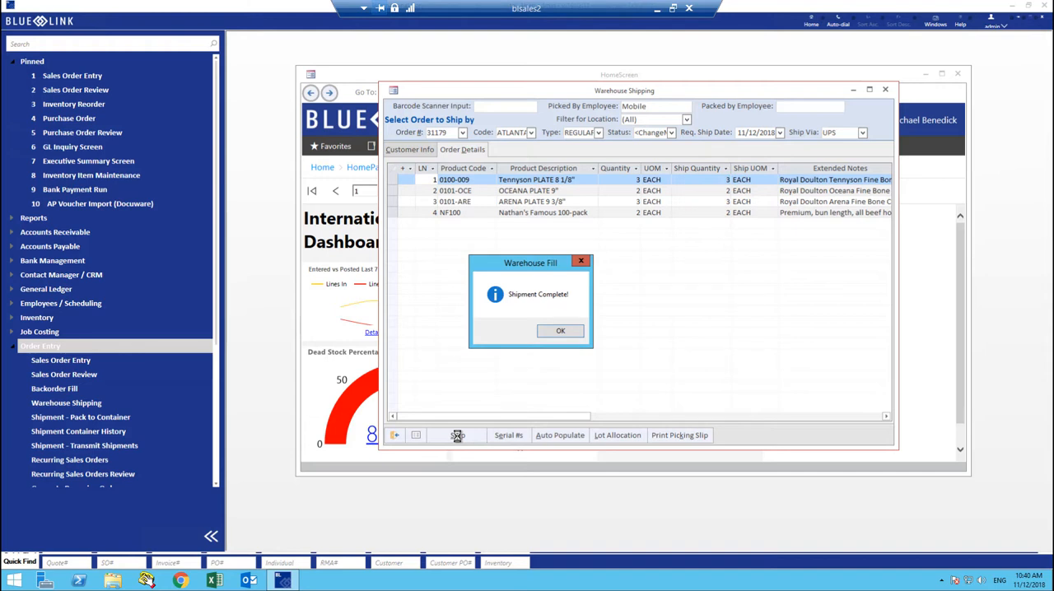
left_click(560, 331)
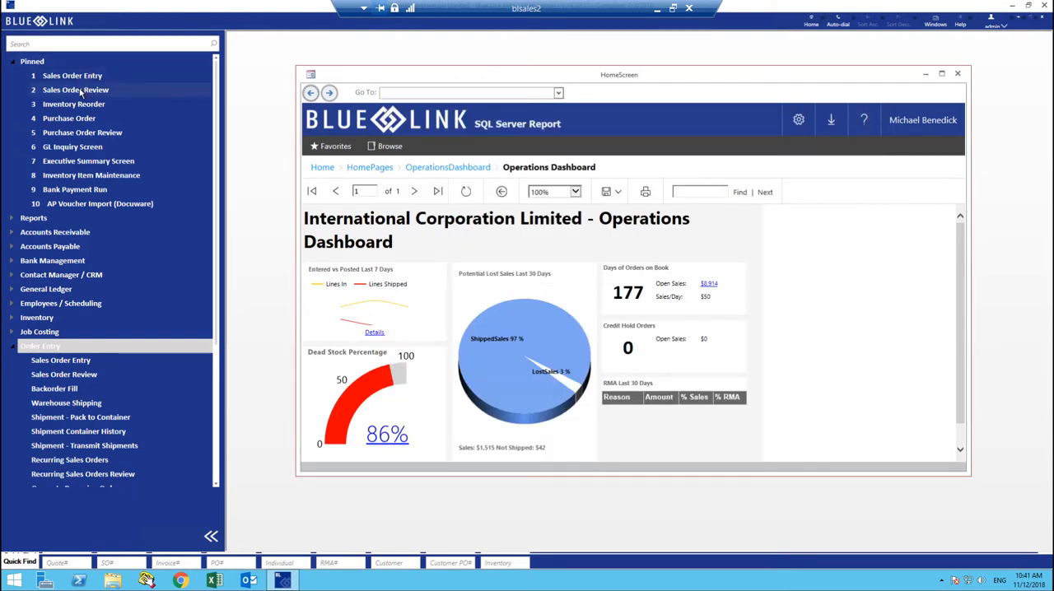
left_click(75, 90)
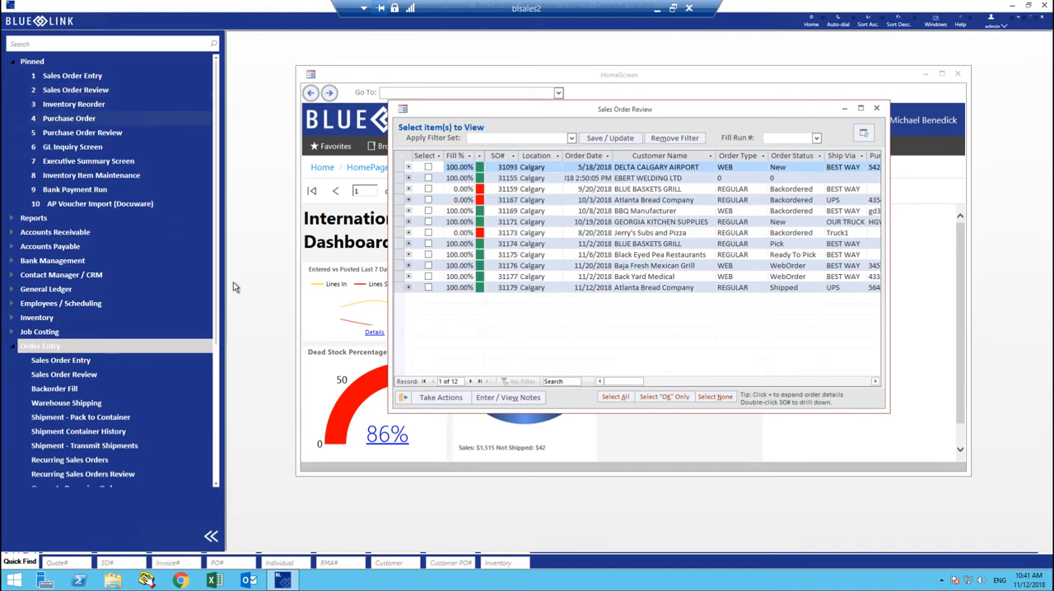
mouse_move(777, 272)
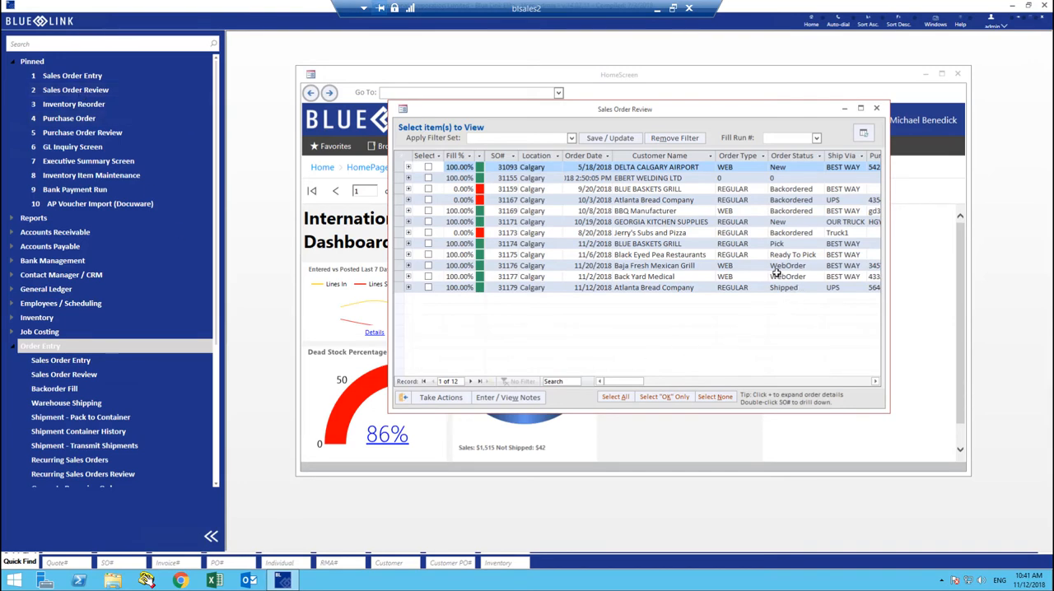